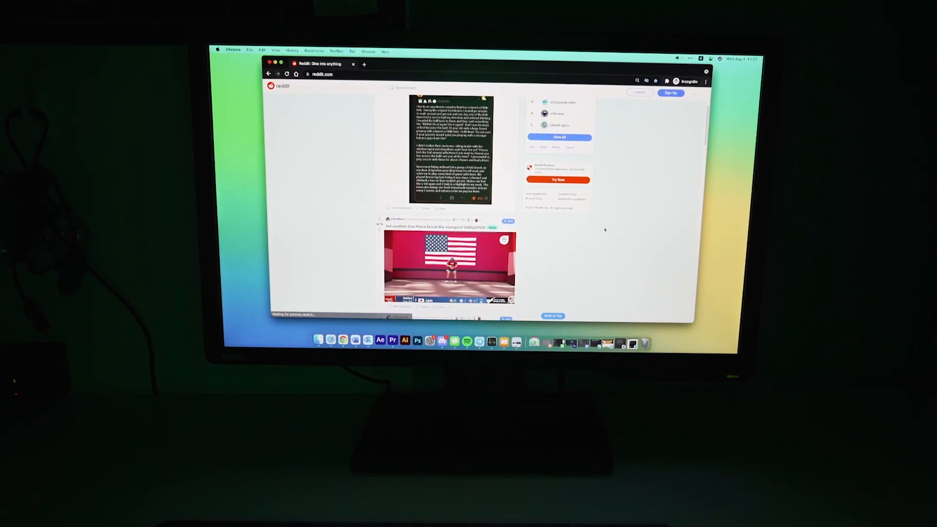
# - Scroll down the Reddit home feed in Chrome past several more posts
pyautogui.scroll(-3)
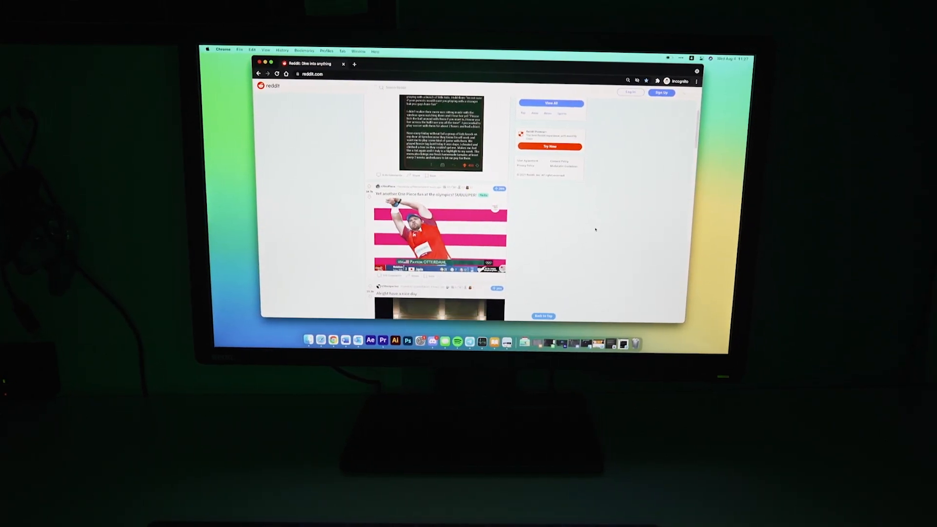
pyautogui.scroll(-3)
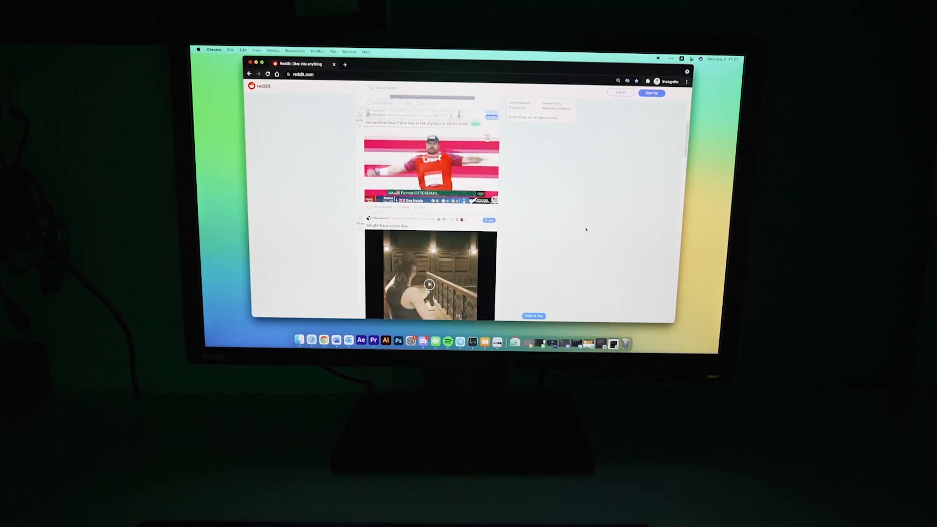
pyautogui.scroll(-3)
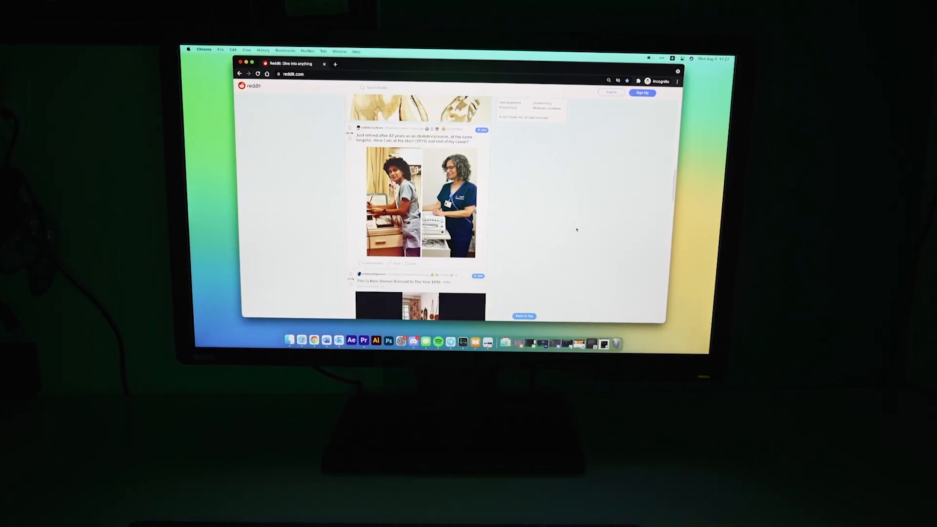
pyautogui.scroll(-3)
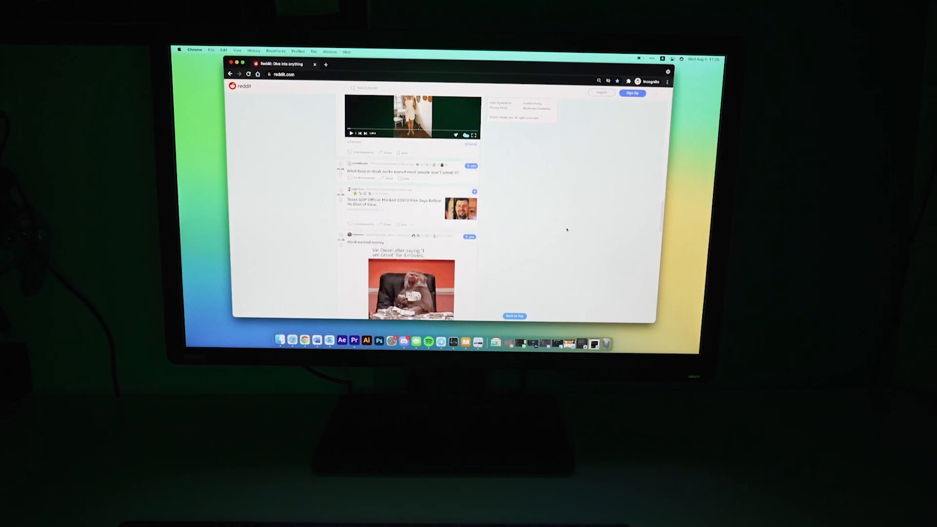
pyautogui.scroll(-3)
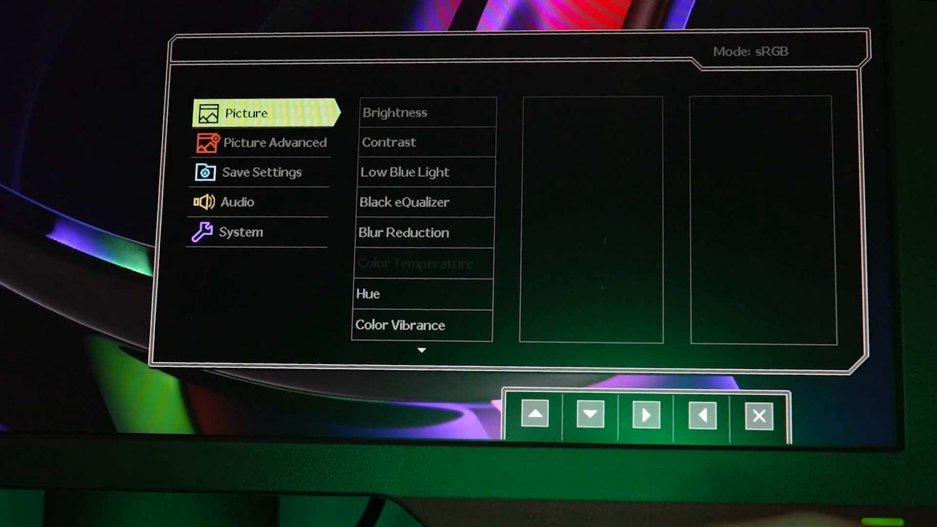
# - Step through the Picture items: Brightness, Low Blue Light, Color Vibrance and Sharpness
pyautogui.click(534, 415)
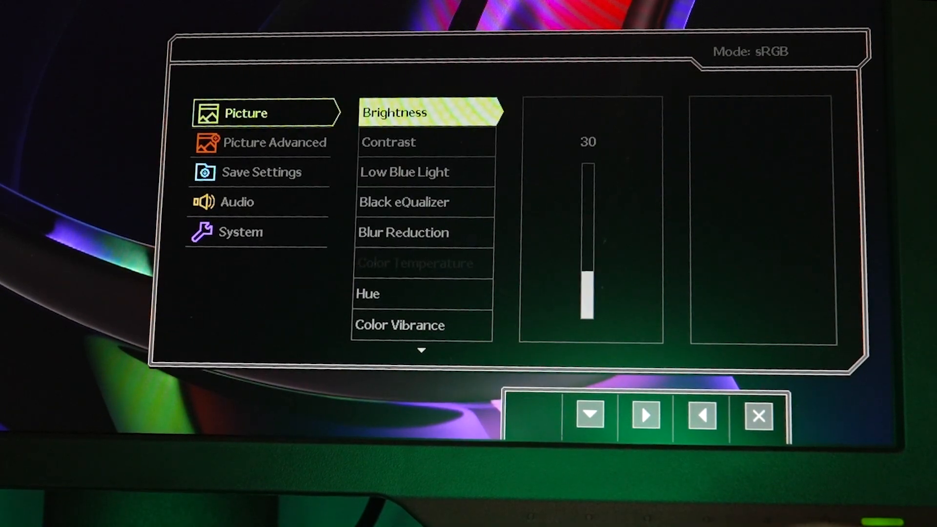
pyautogui.click(591, 413)
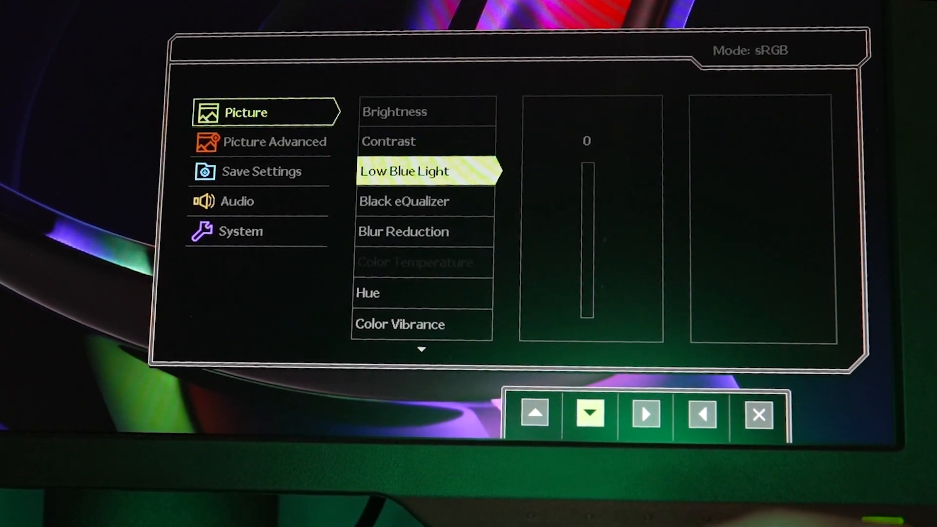
pyautogui.click(589, 413)
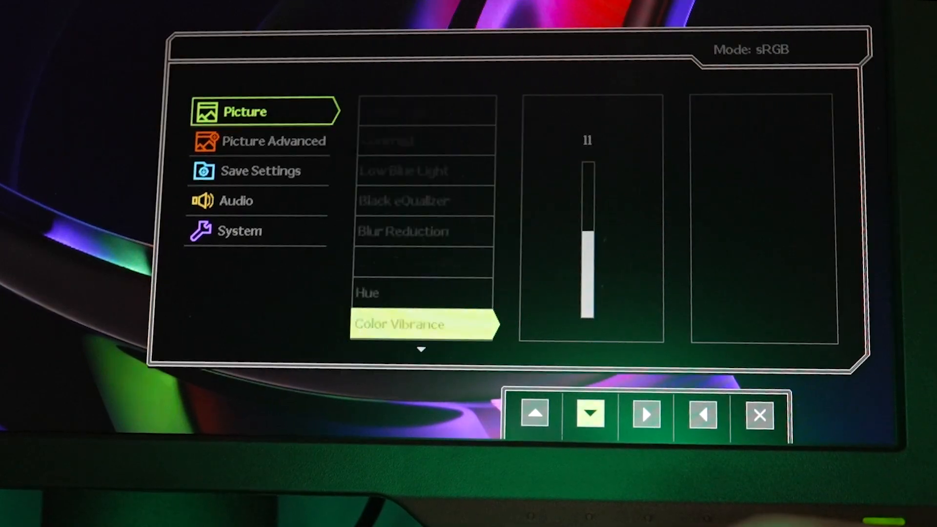
pyautogui.click(590, 413)
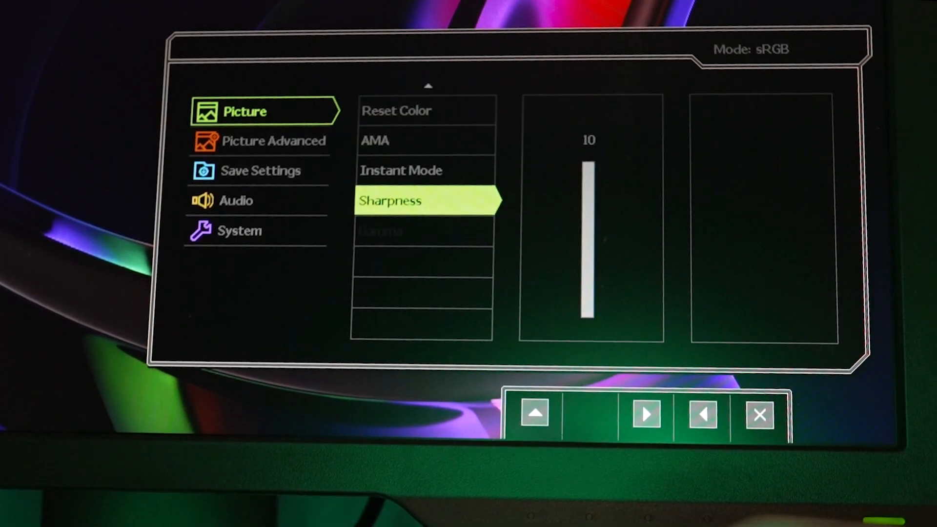
# - Back out to the categories, highlight Picture Advanced then System, and exit the OSD
pyautogui.click(534, 412)
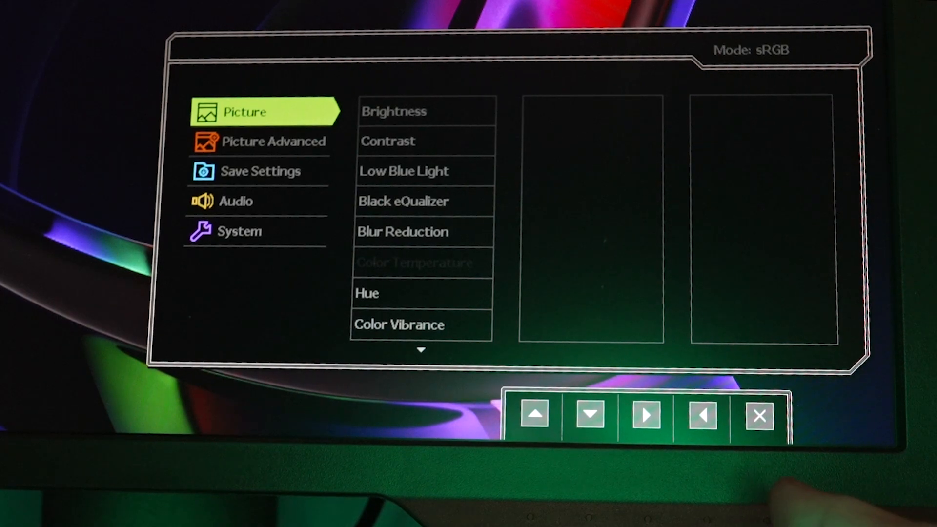
pyautogui.click(589, 413)
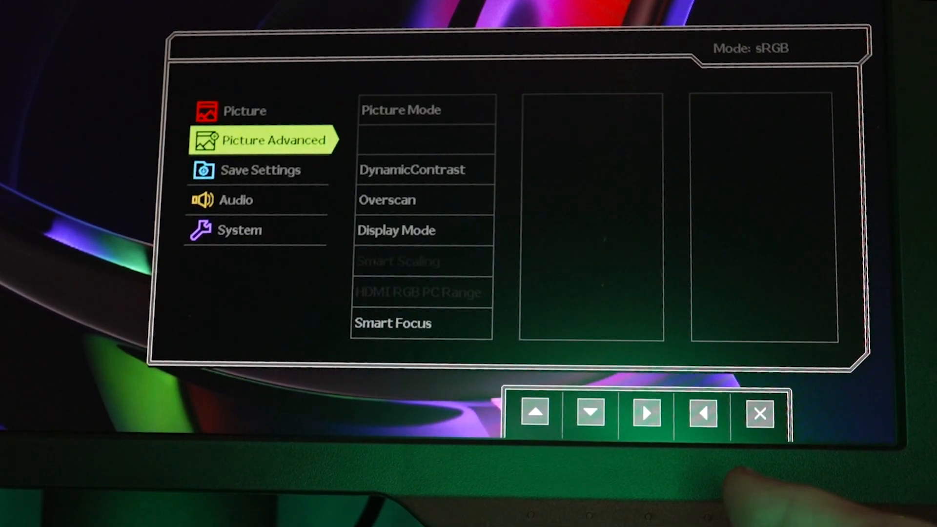
pyautogui.click(589, 413)
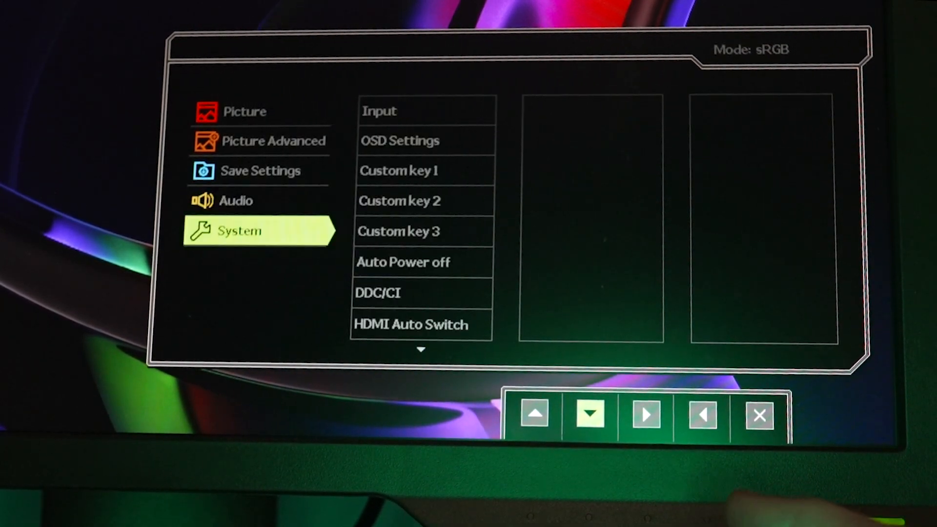
pyautogui.click(758, 414)
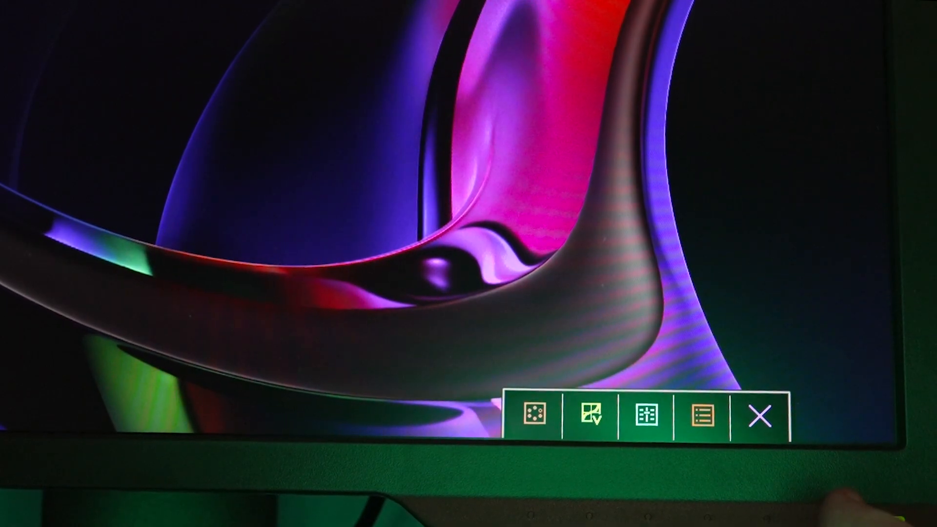